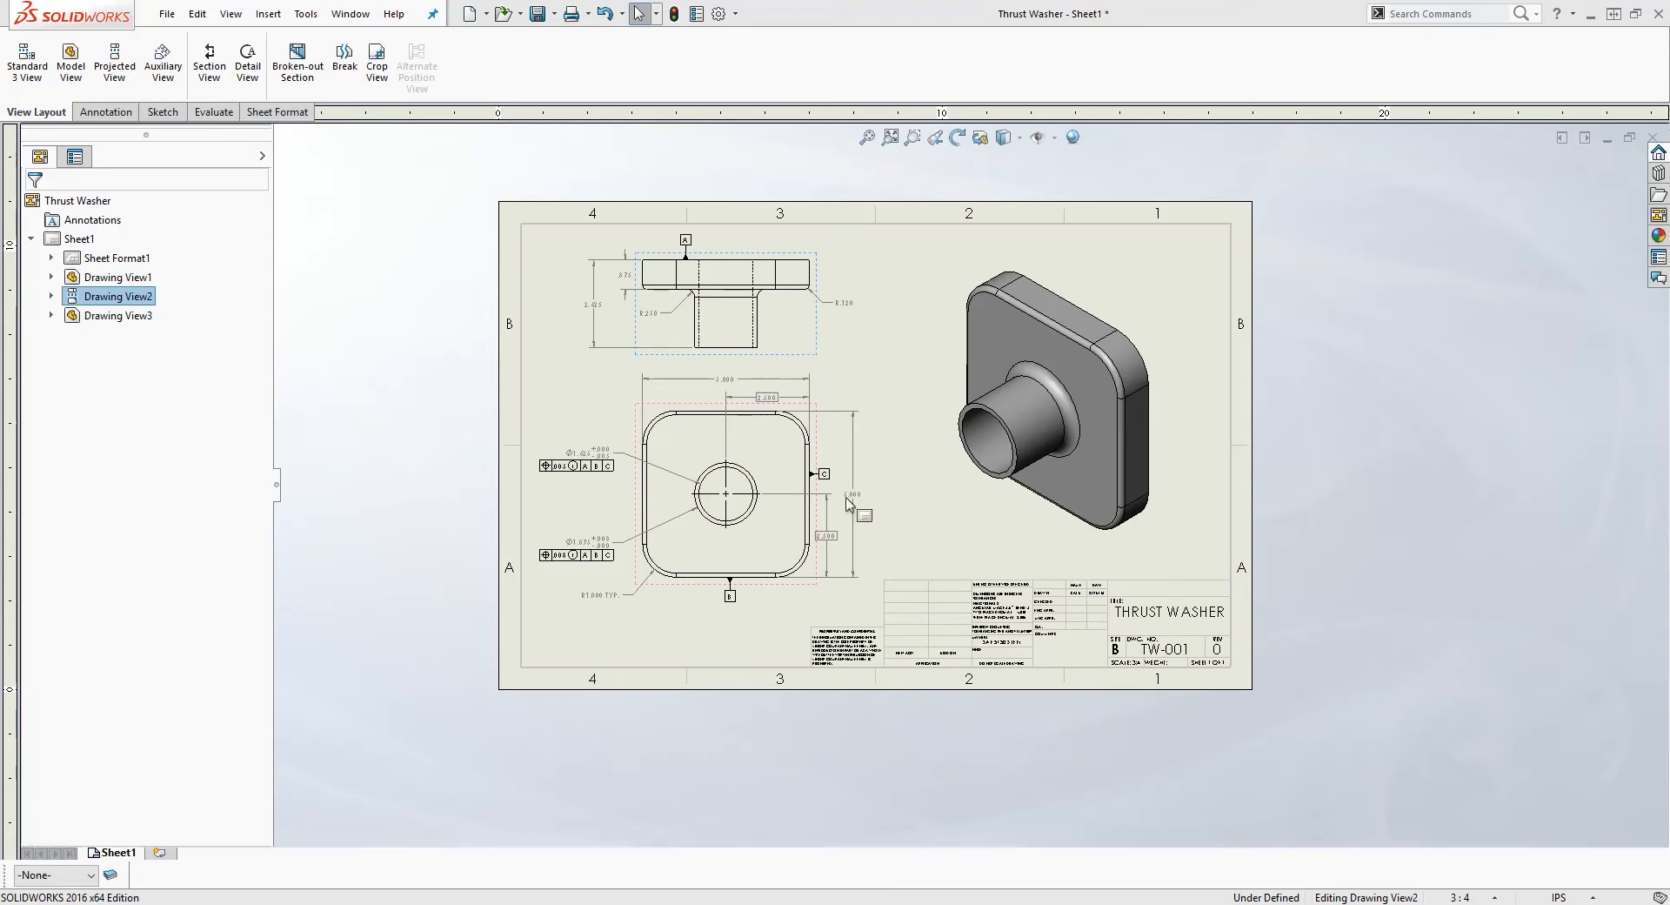
pyautogui.moveTo(812, 360)
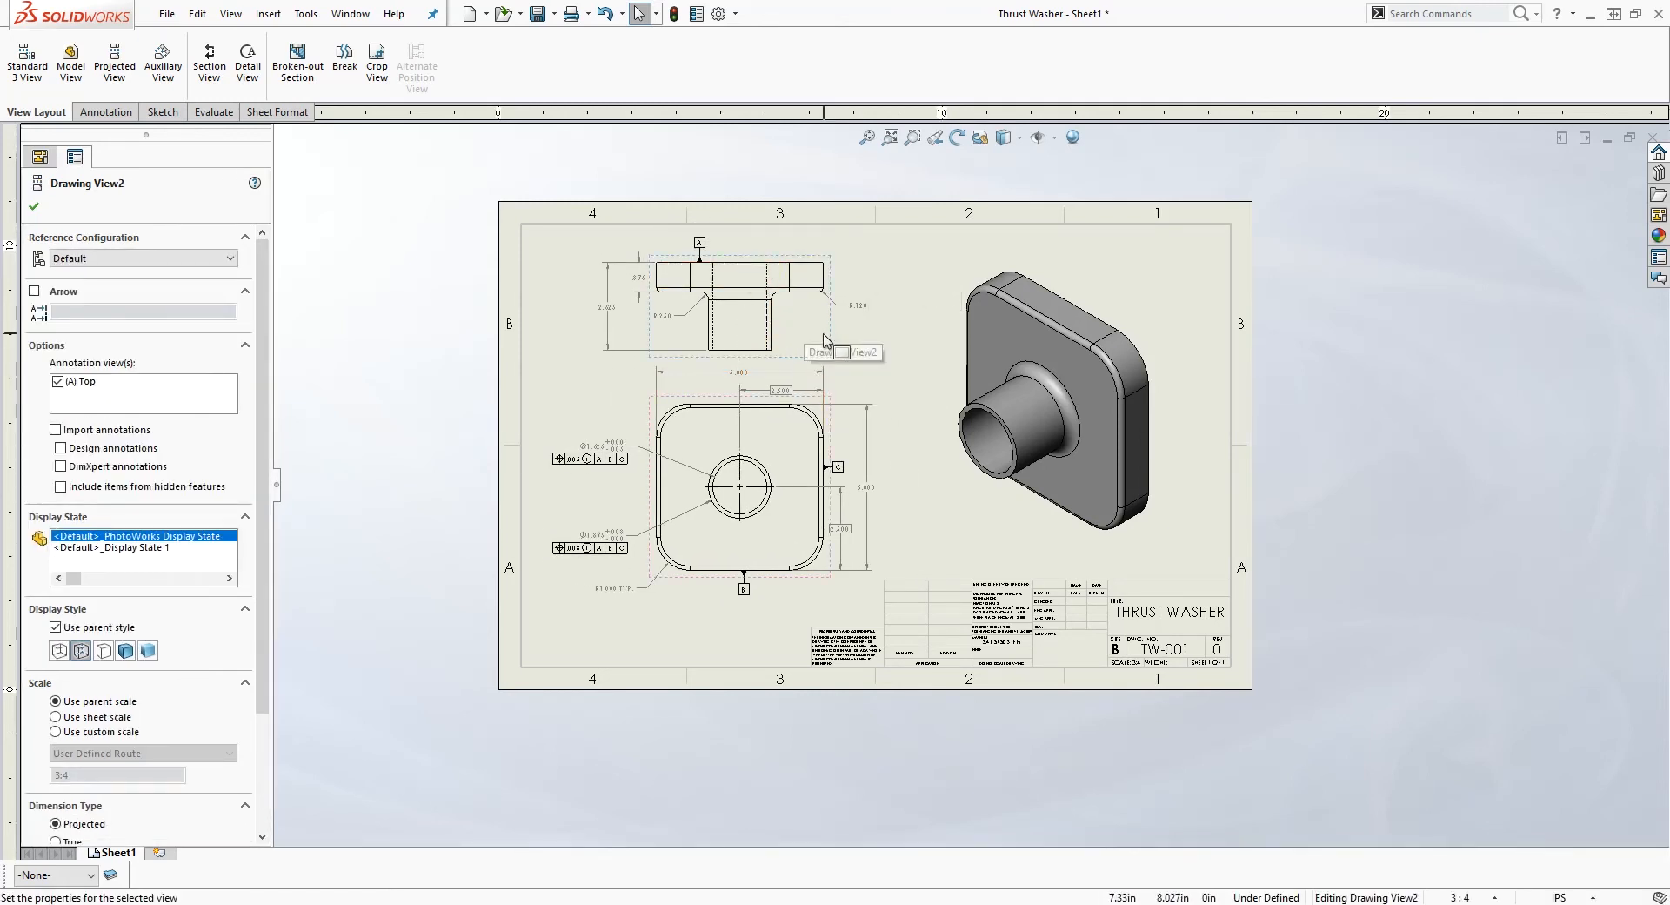
# Break the top view's alignment and drag it slightly up and left.
pyautogui.rightClick(826, 341)
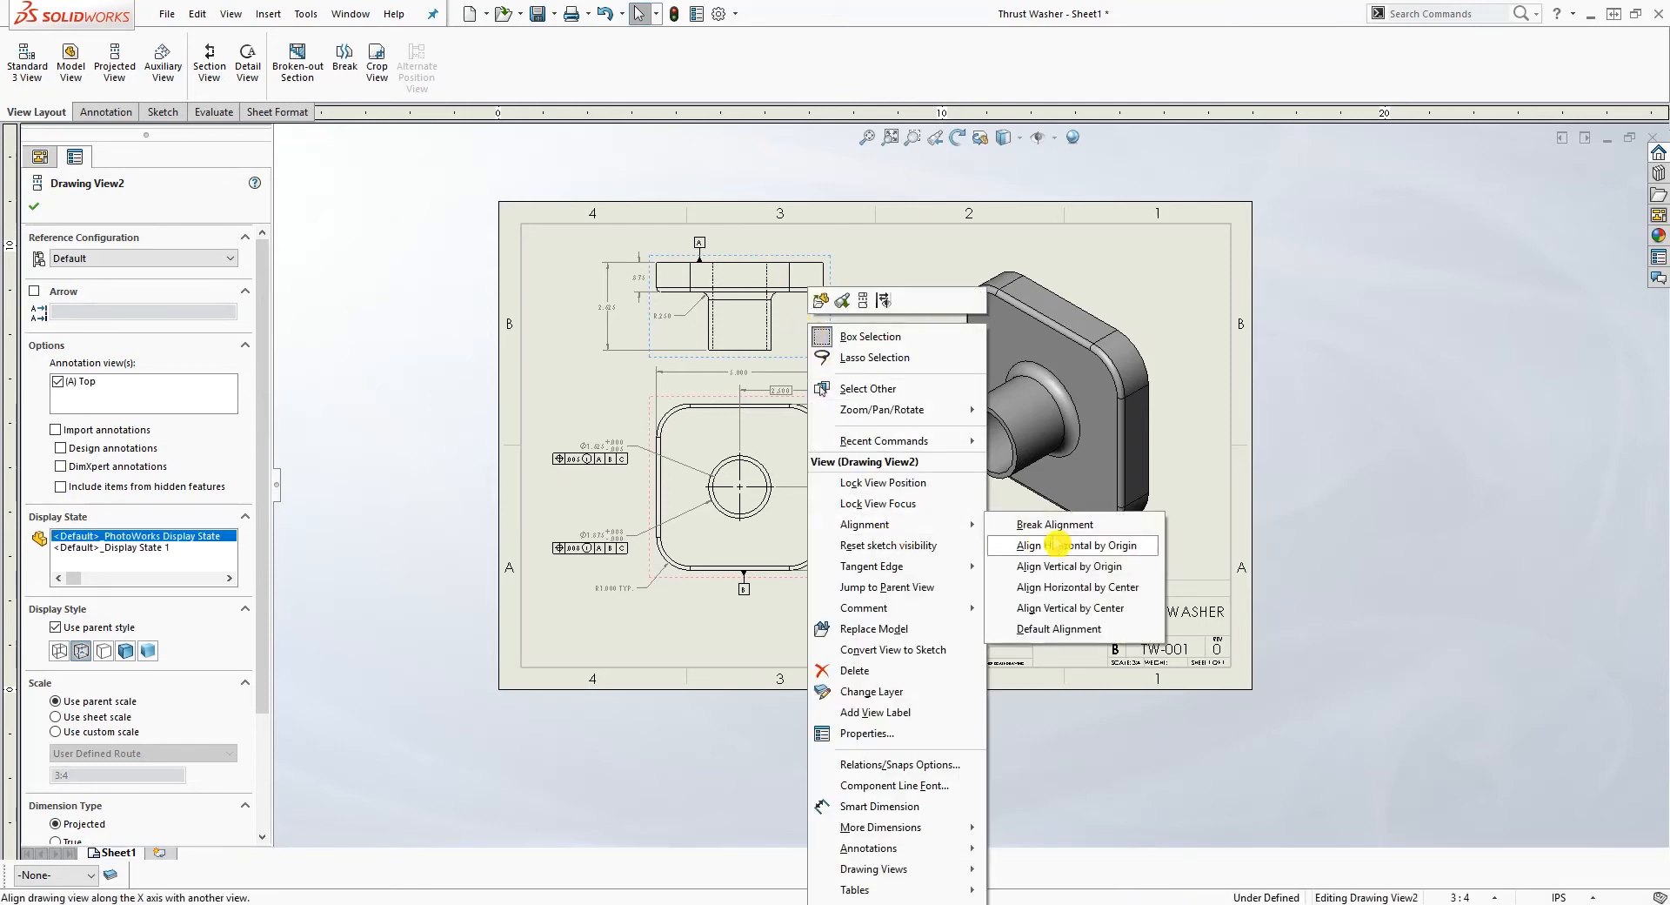
pyautogui.click(1070, 544)
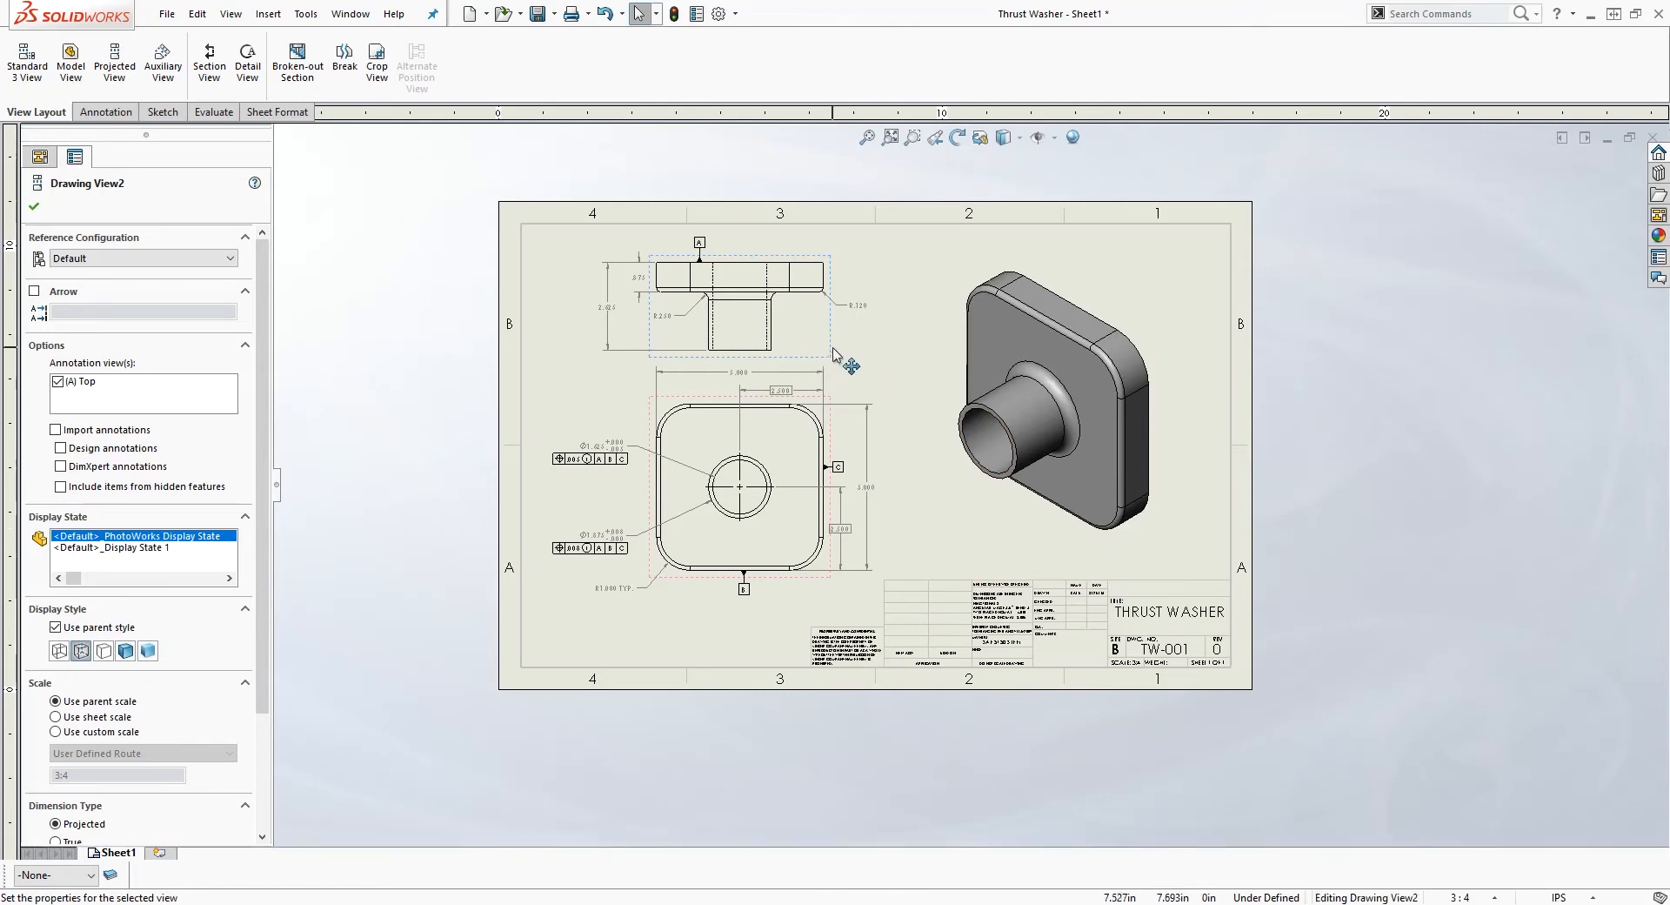
pyautogui.moveTo(735, 304); pyautogui.dragTo(1331, 298)
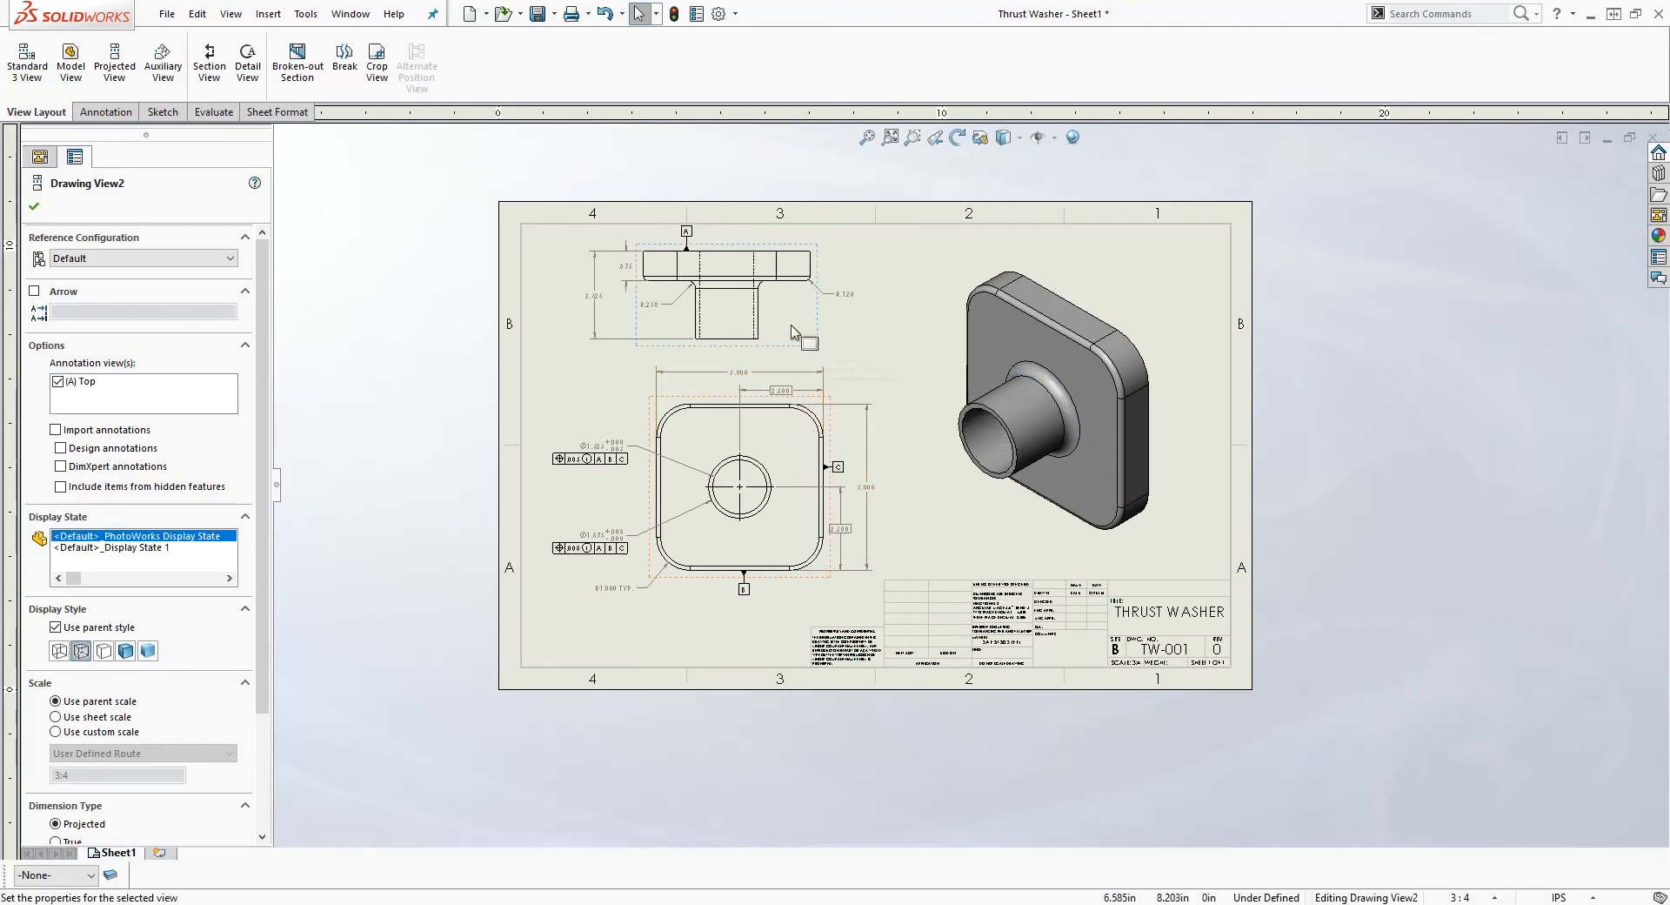
# Start Align Horizontal by Origin on the top view from its right-click Alignment menu.
pyautogui.rightClick(1017, 597)
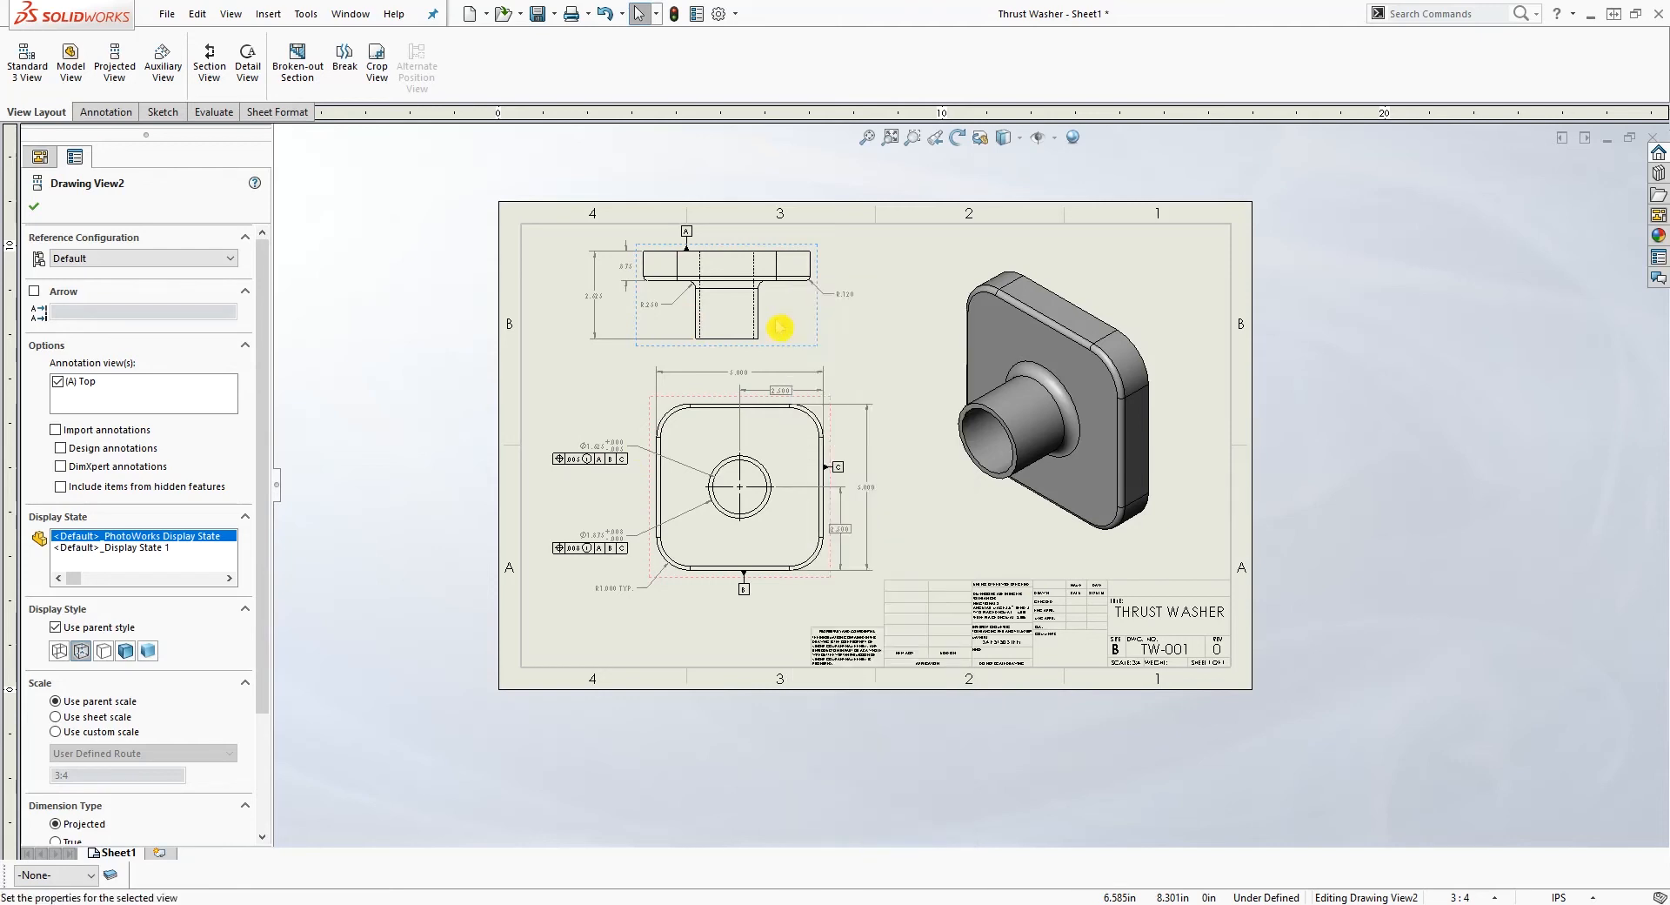
pyautogui.rightClick(779, 327)
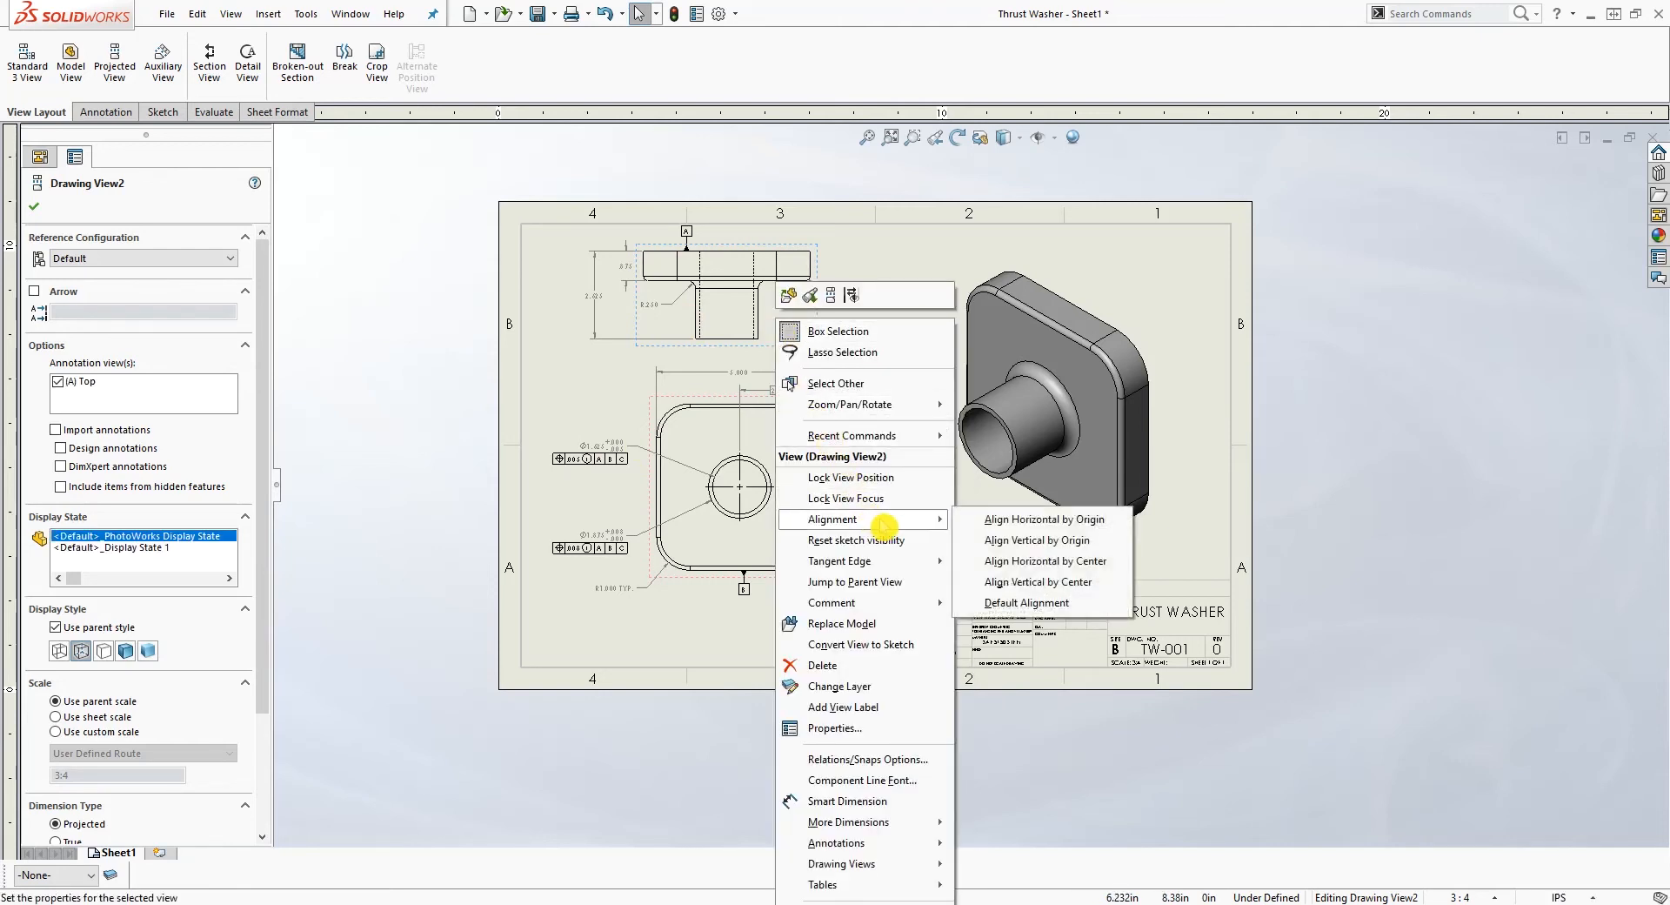
pyautogui.moveTo(1041, 519)
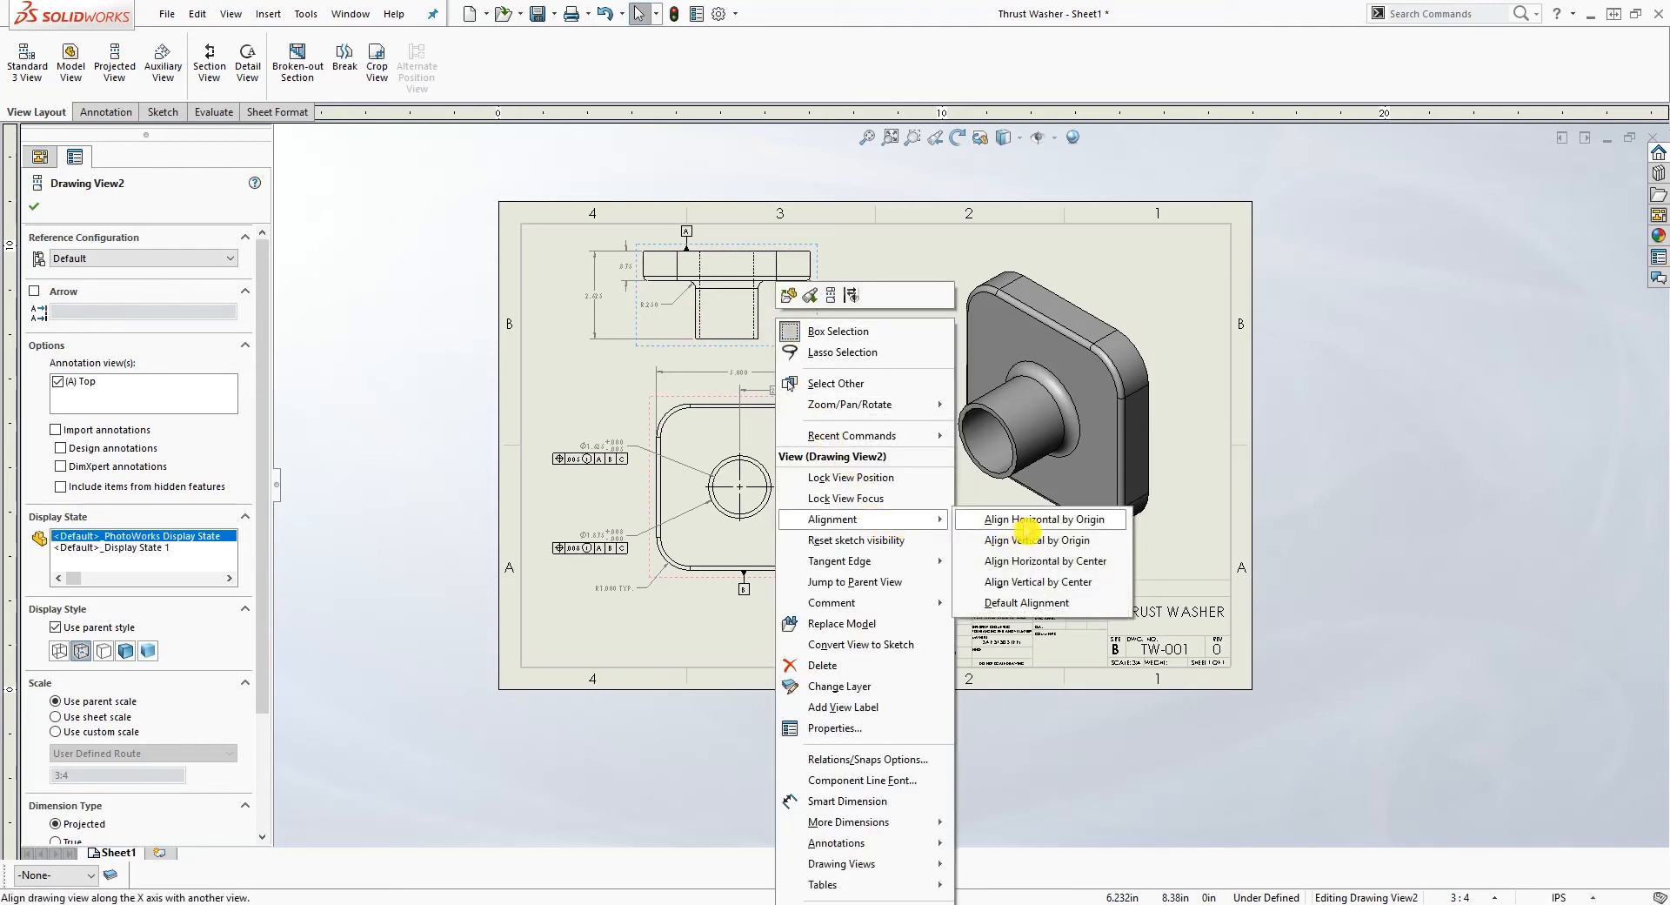
pyautogui.moveTo(1059, 539)
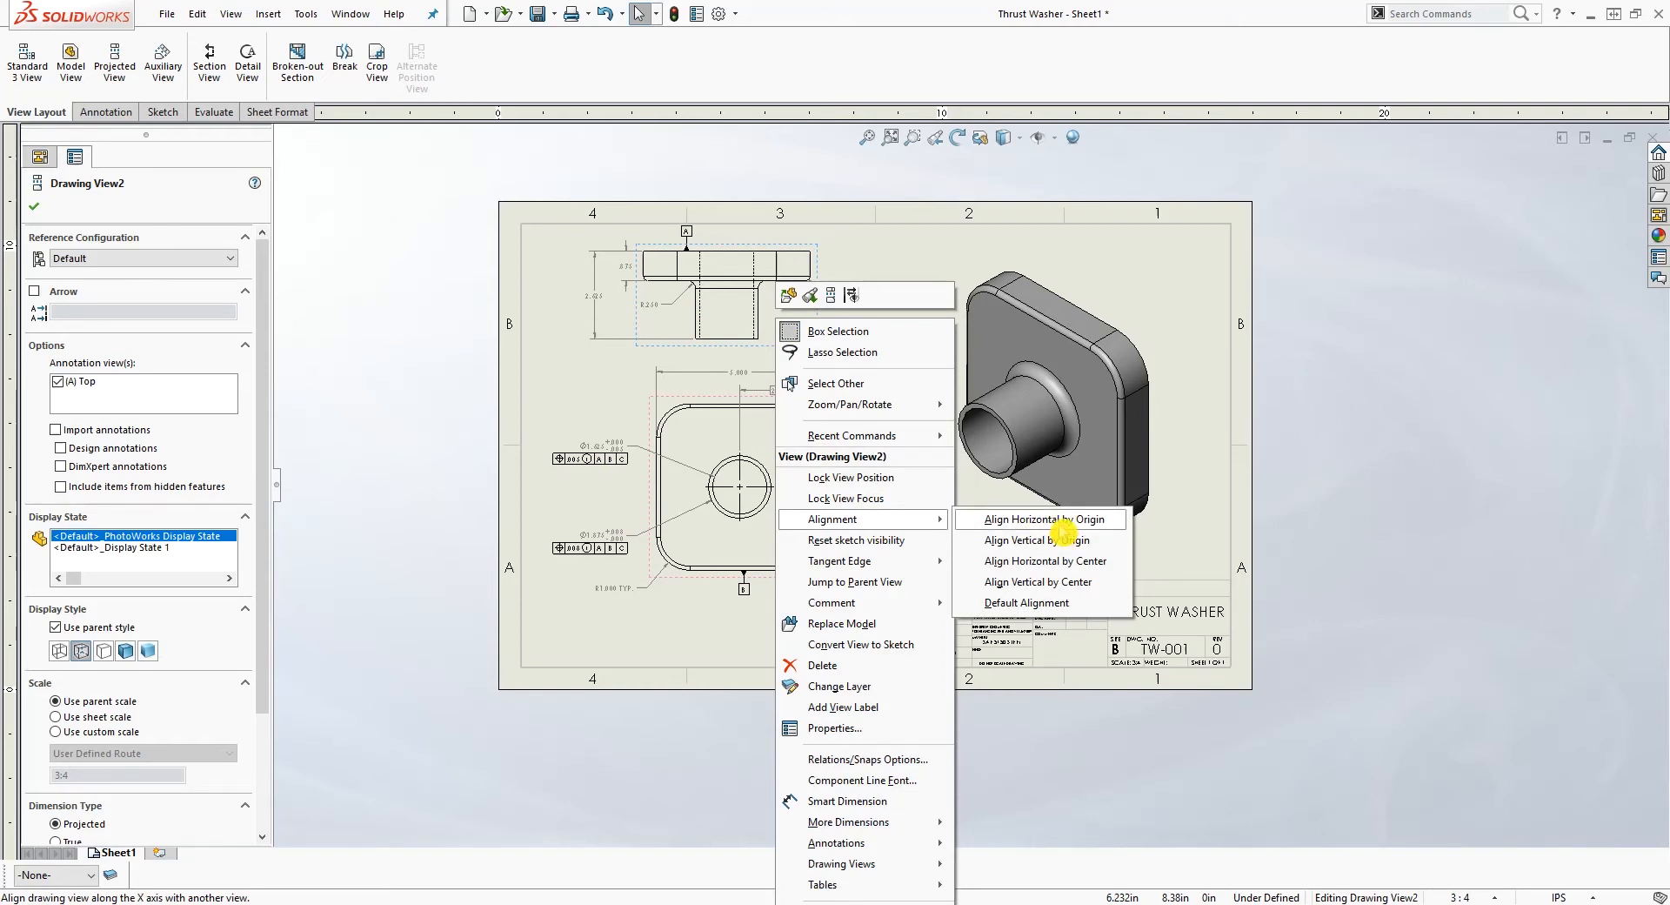
pyautogui.click(1042, 519)
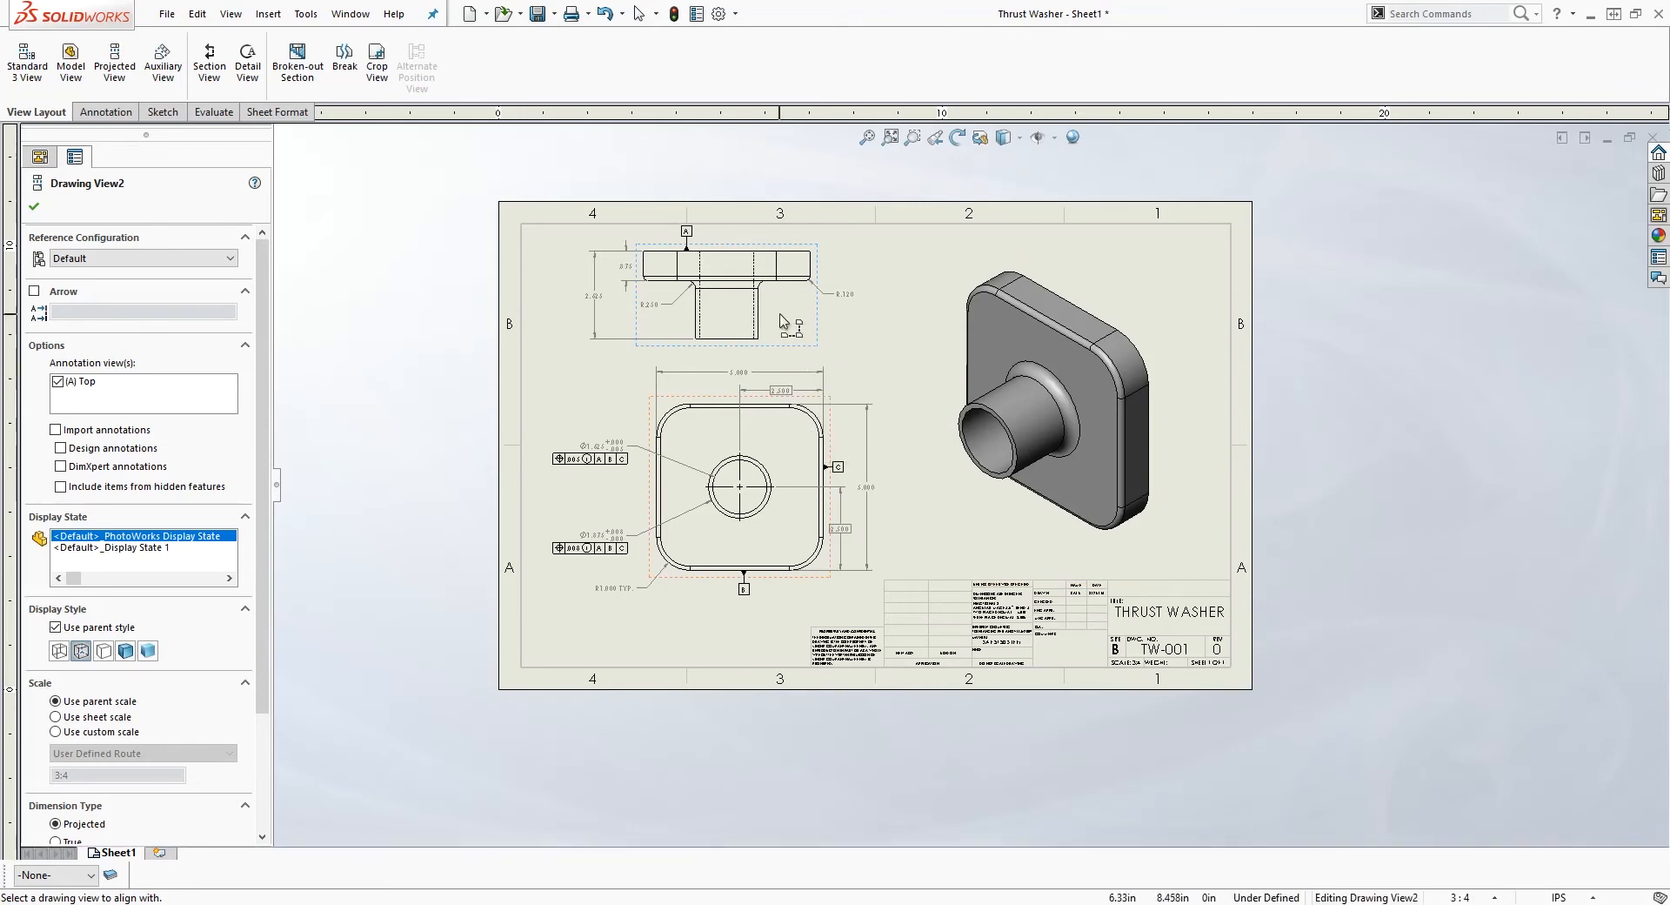
pyautogui.moveTo(626, 366)
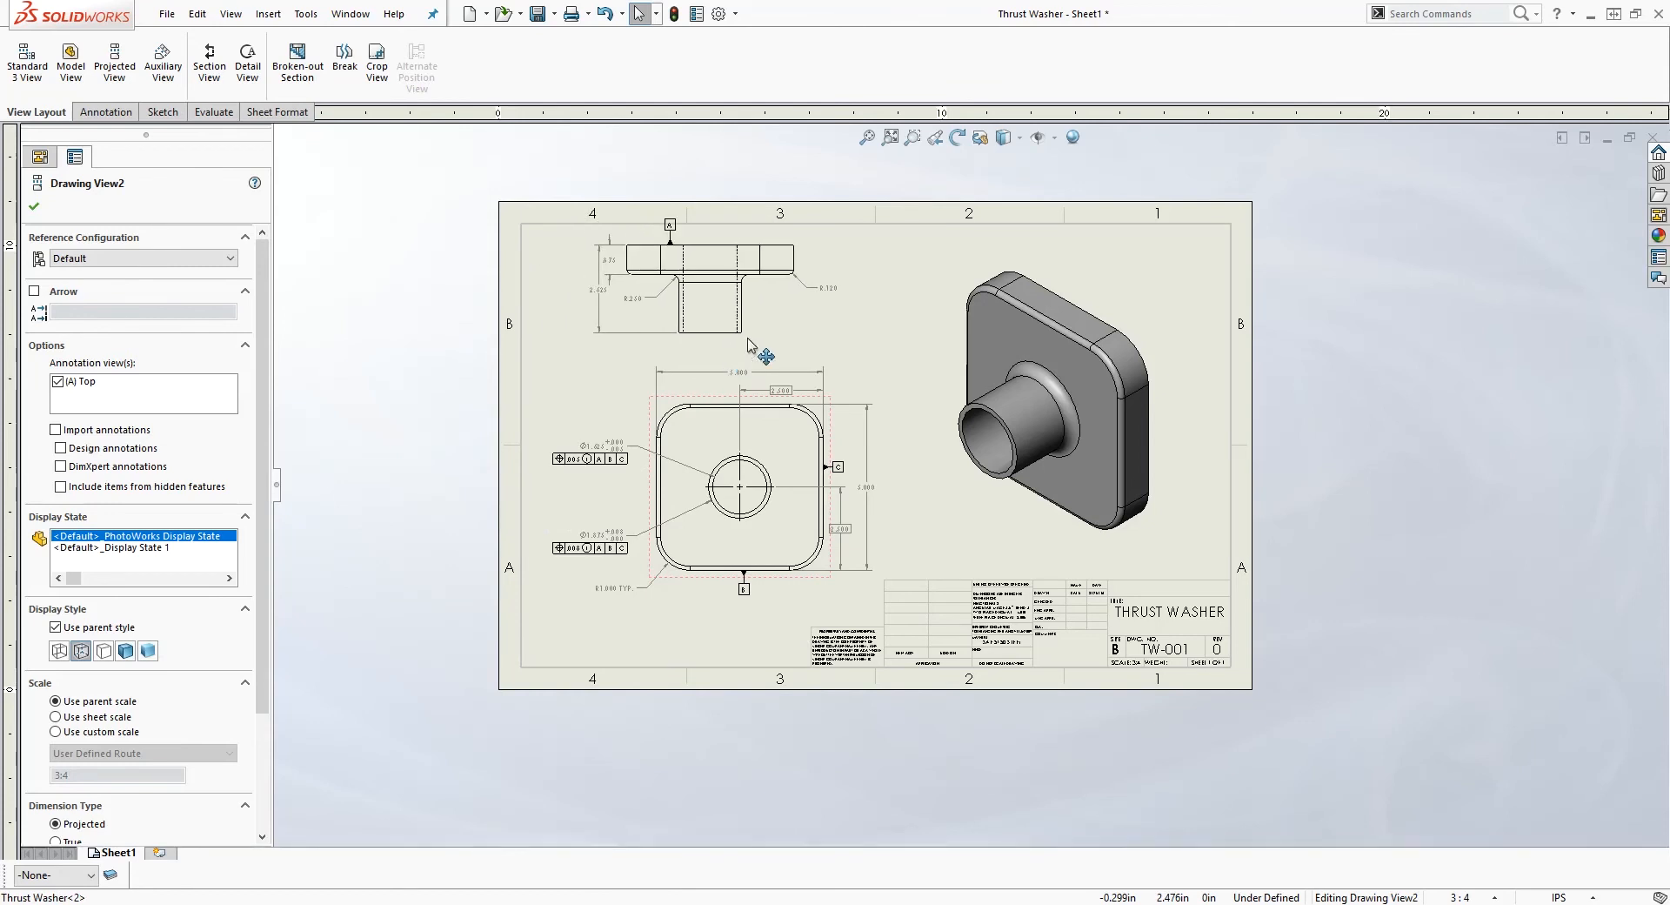
# Start Align Vertical by Origin on the top view from its right-click Alignment menu.
pyautogui.rightClick(762, 346)
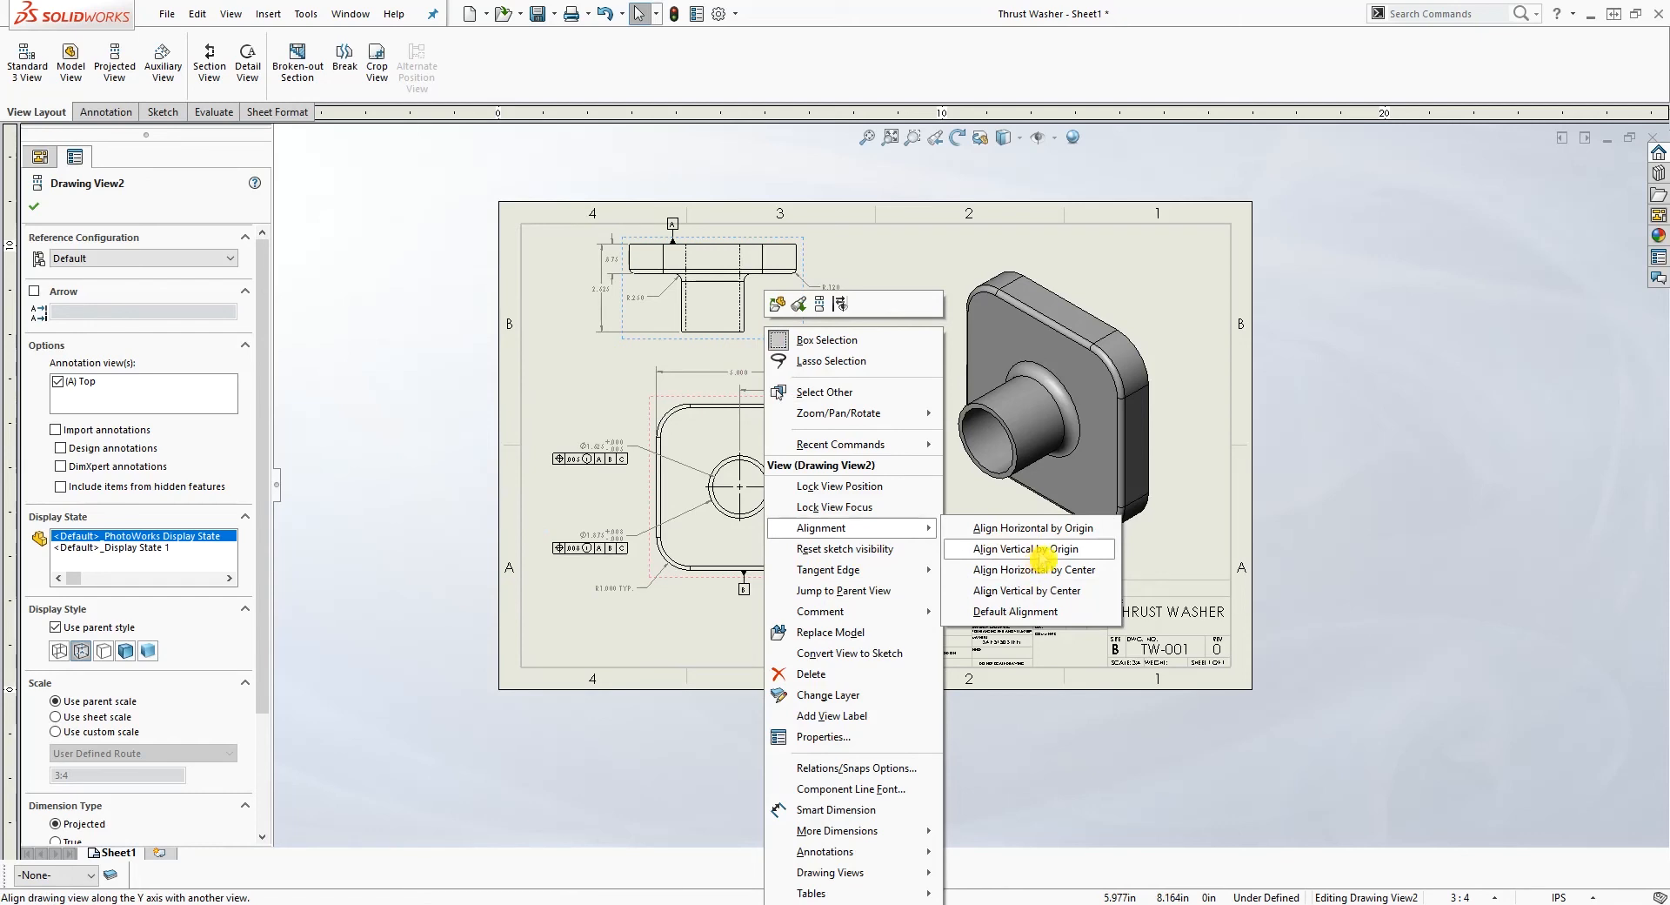
pyautogui.click(1028, 548)
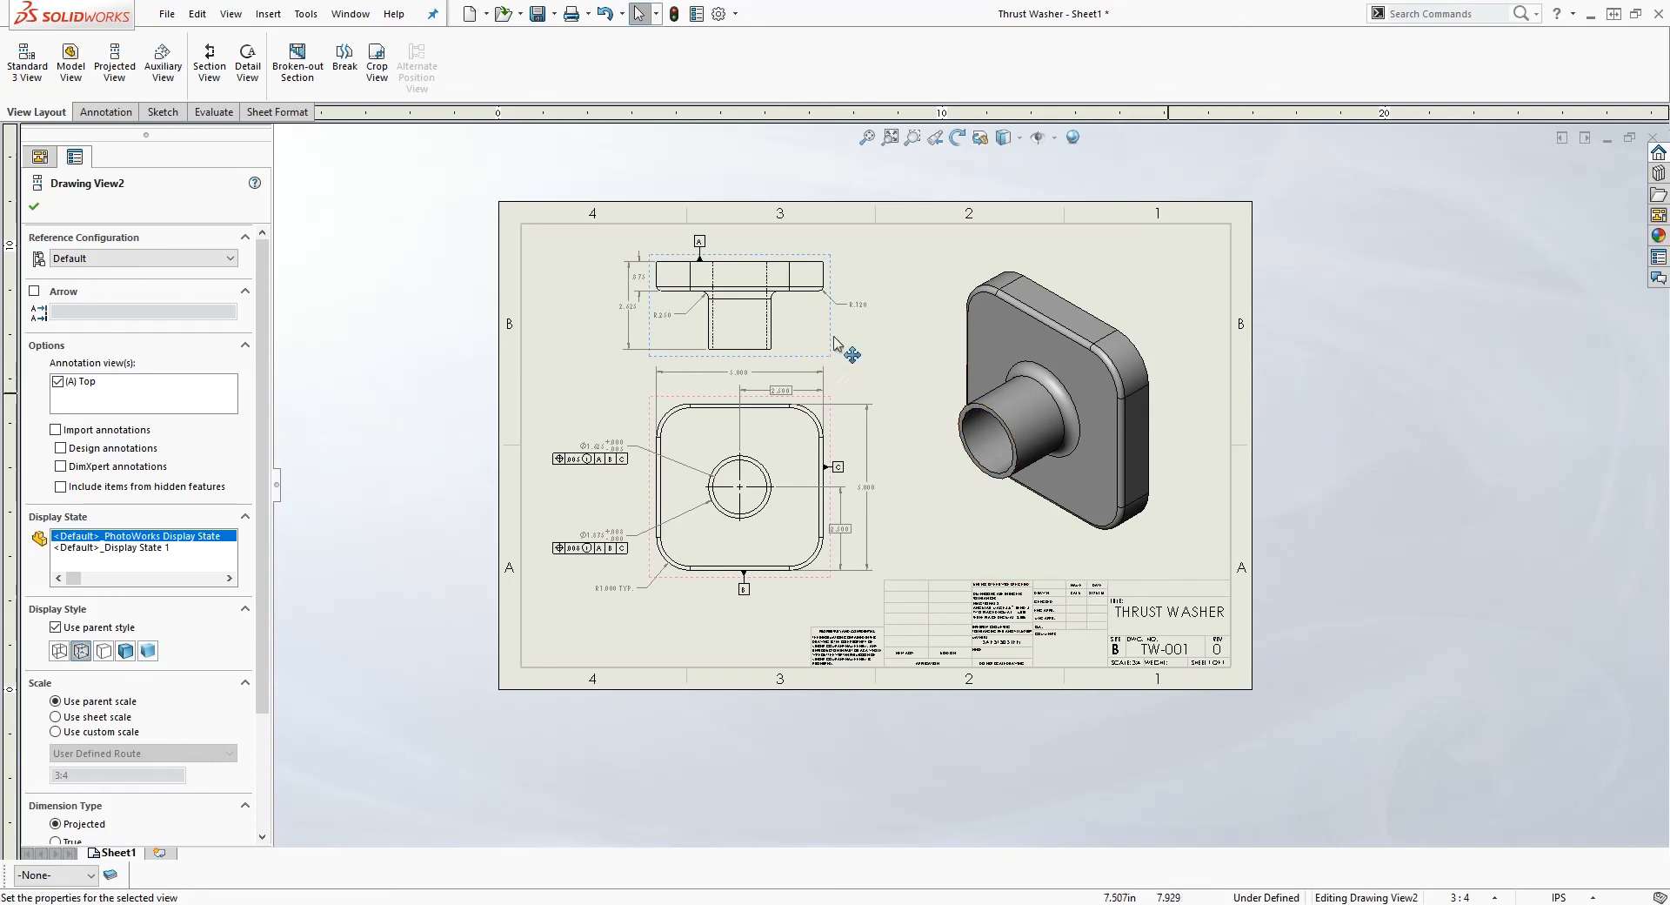
pyautogui.moveTo(860, 345)
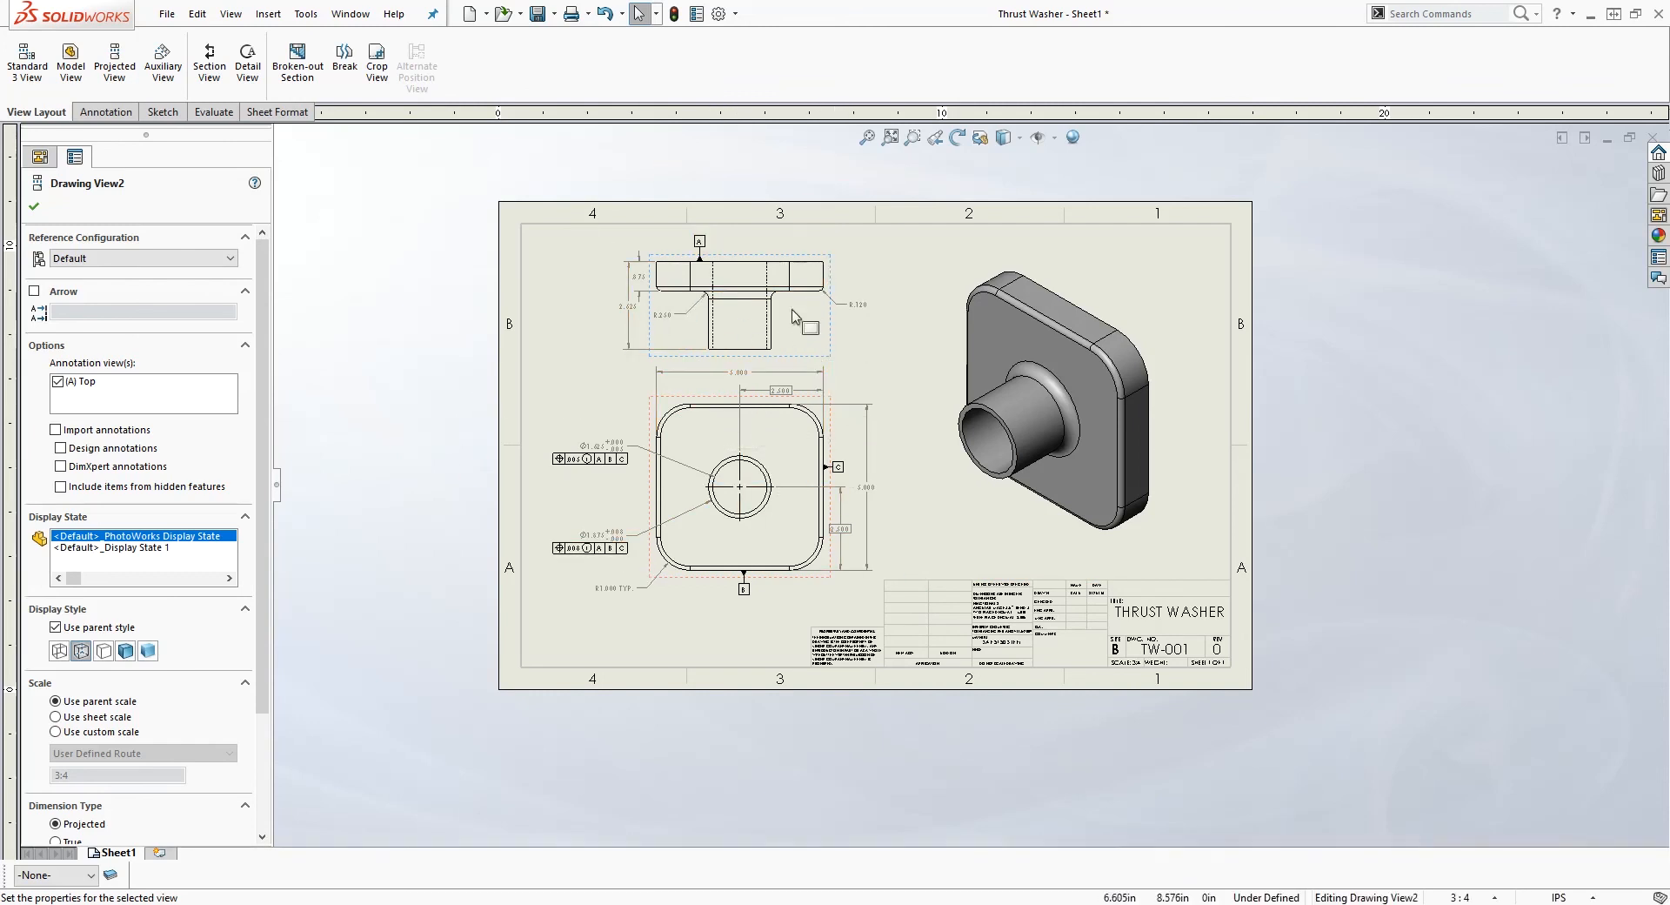
pyautogui.moveTo(844, 323)
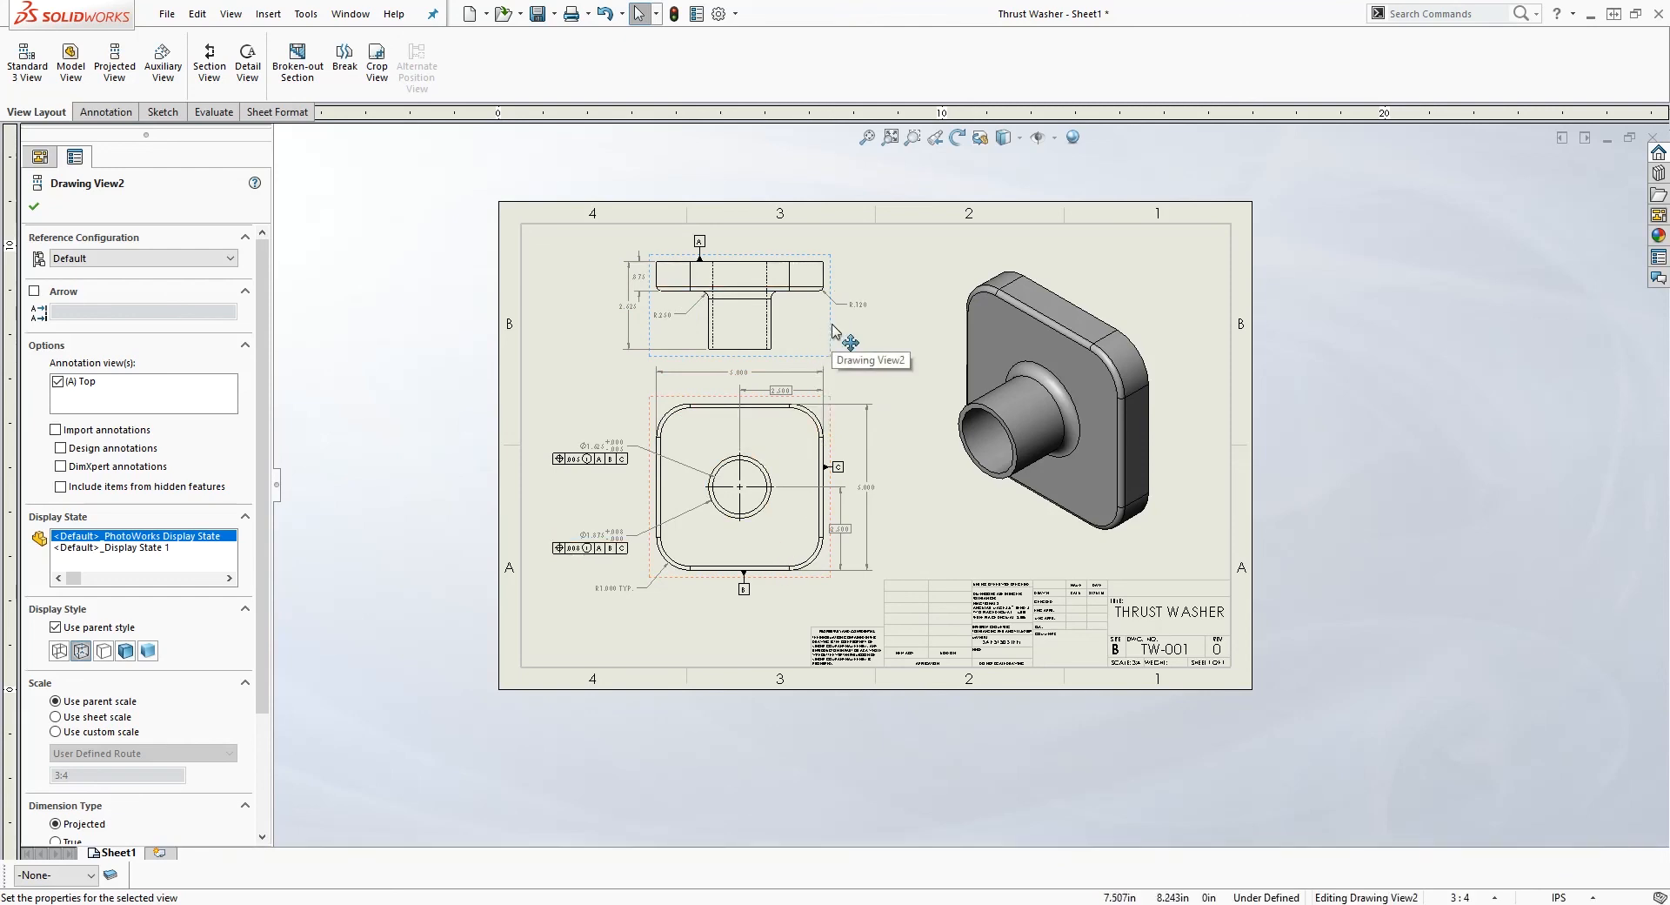
pyautogui.moveTo(532, 478)
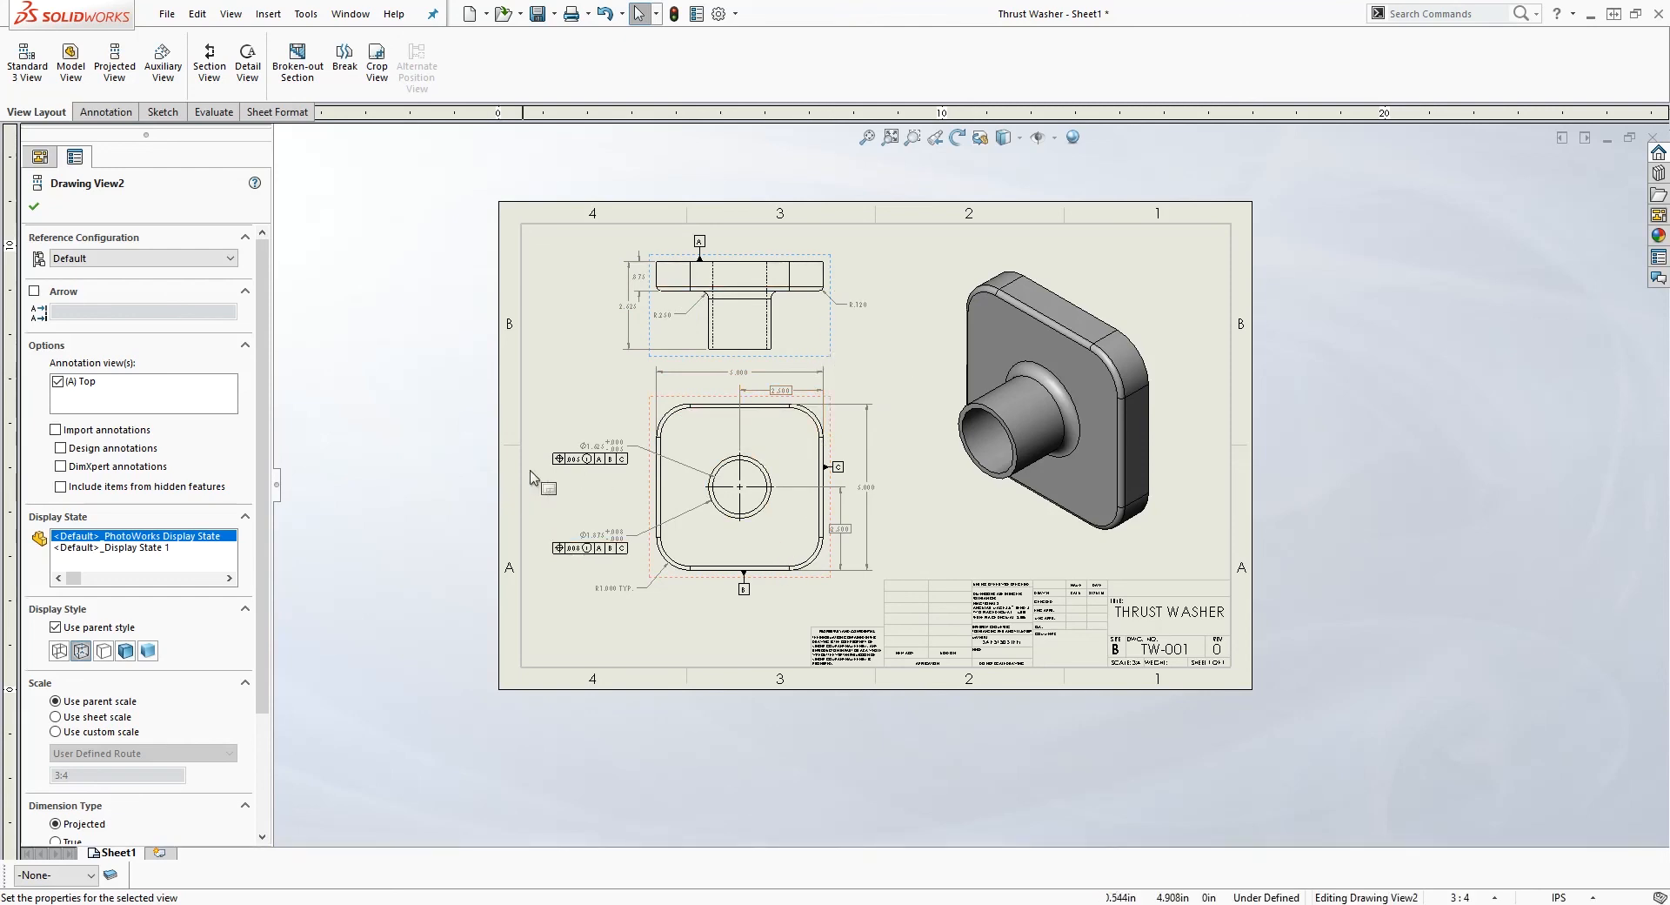